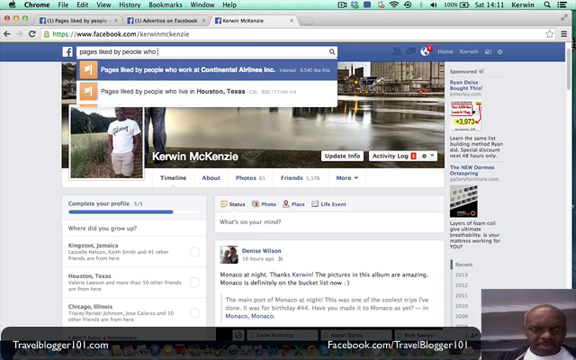
- Search Graph Search for 'pages liked by people who like Aeroseums' and open those results
type("like")
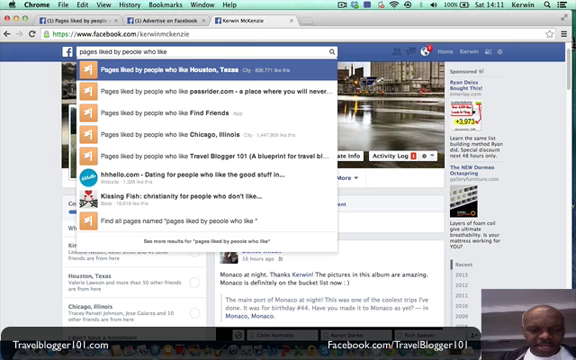
type("aero")
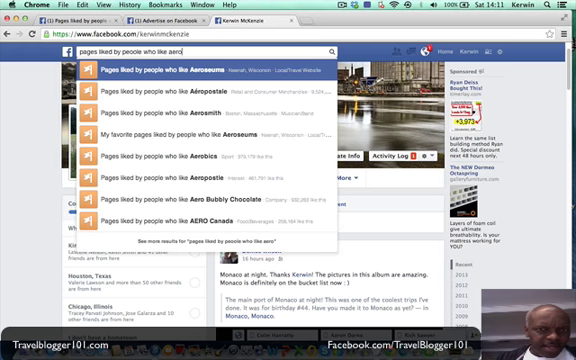
left_click(205, 70)
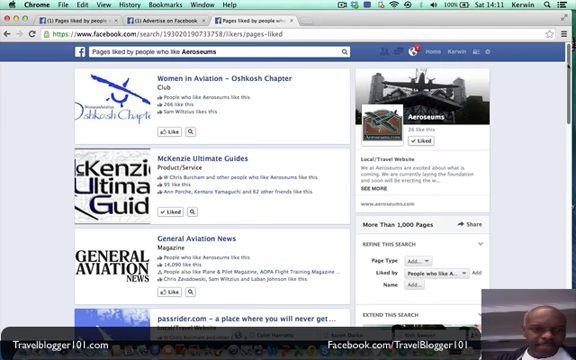
scroll("down", 3)
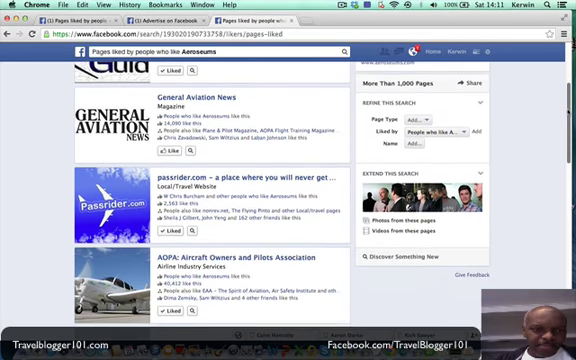
scroll("down", 3)
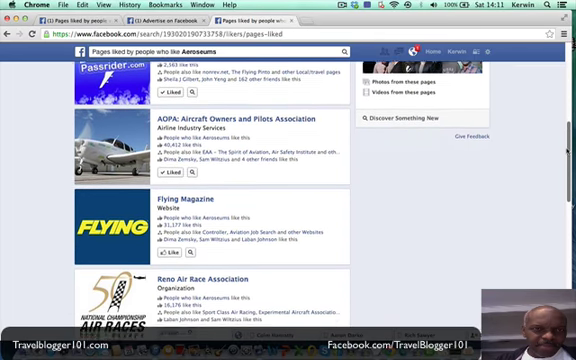
scroll("down", 3)
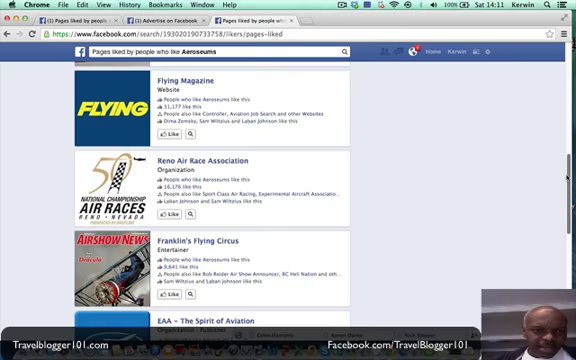
scroll("down", 3)
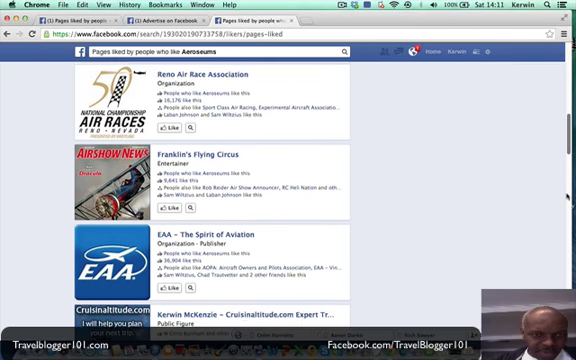
scroll("down", 3)
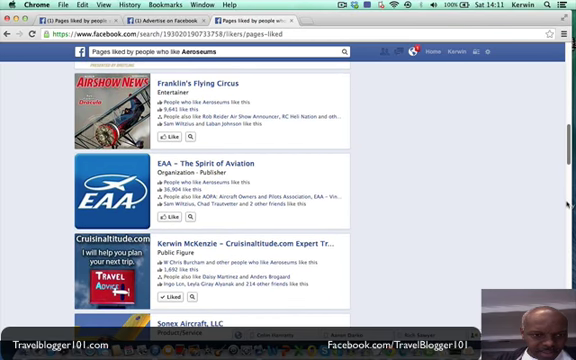
scroll("down", 3)
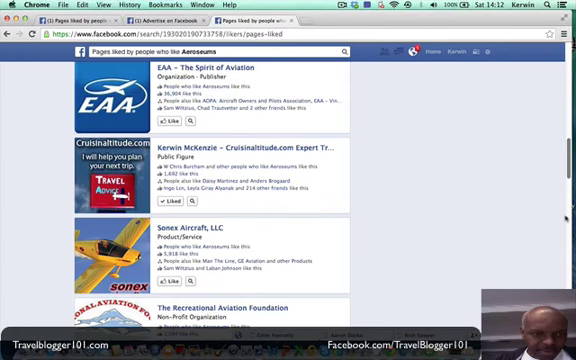
scroll("down", 3)
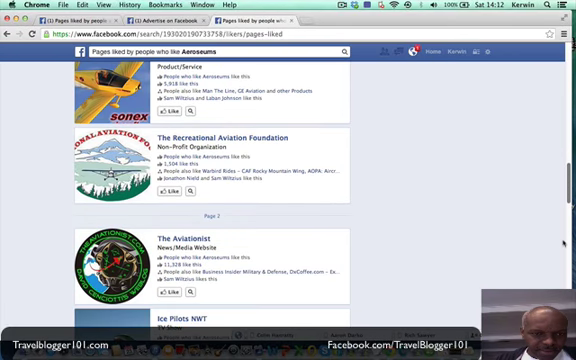
scroll("up", 3)
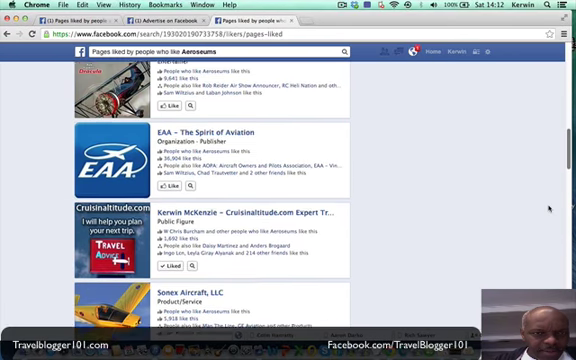
scroll("down", 3)
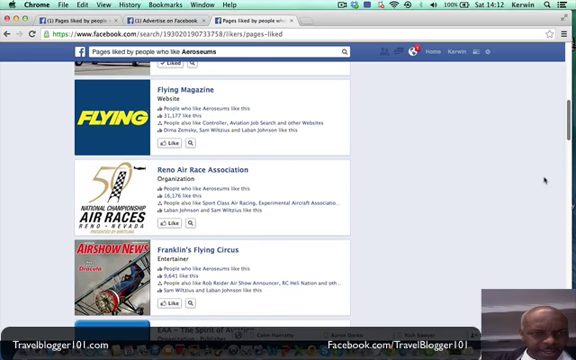
scroll("up", 3)
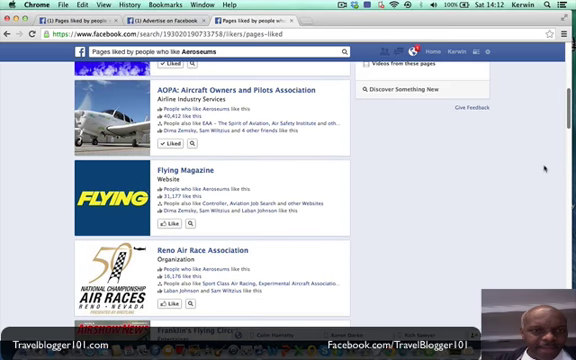
scroll("up", 3)
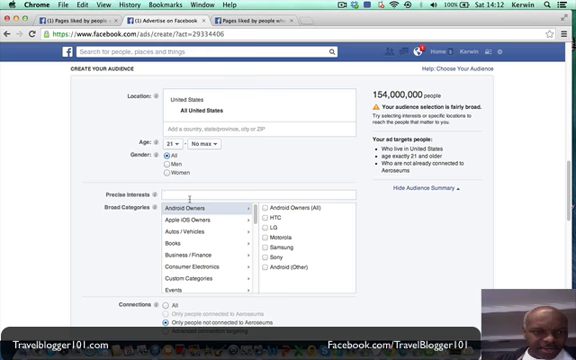
- Add Fly Magazine as a precise interest, narrowing the audience to about 3,800 people
type("flying maga")
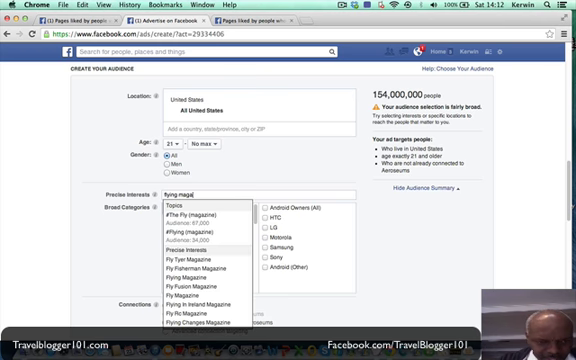
mouse_move(200, 258)
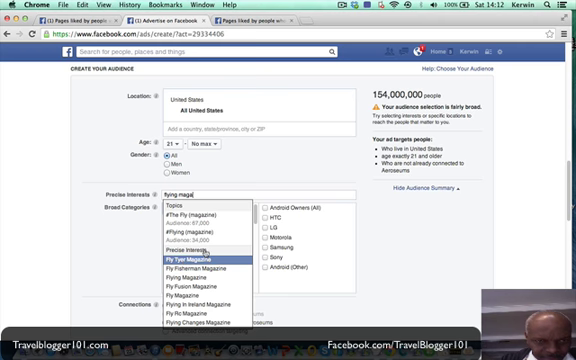
mouse_move(190, 295)
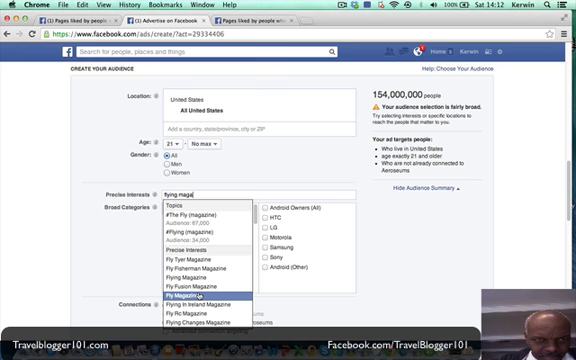
left_click(178, 294)
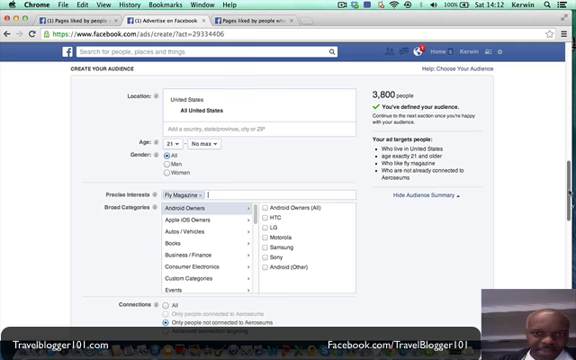
- Turn on advanced connection targeting to exclude people already connected to Aeroseums
scroll("down", 3)
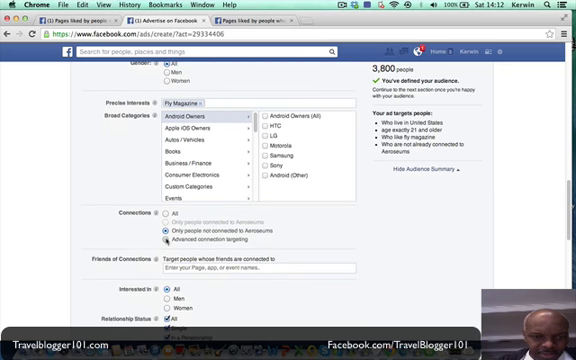
left_click(169, 240)
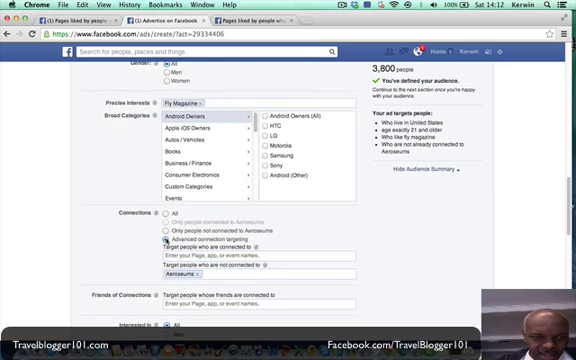
left_click(160, 240)
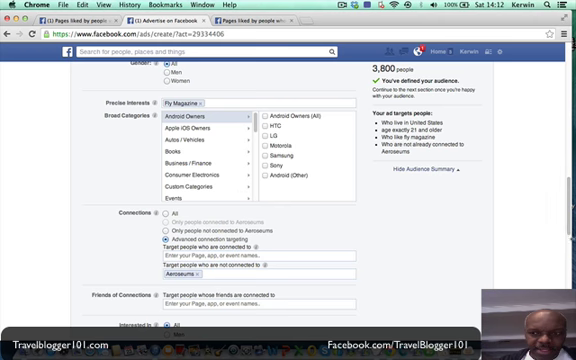
scroll("down", 3)
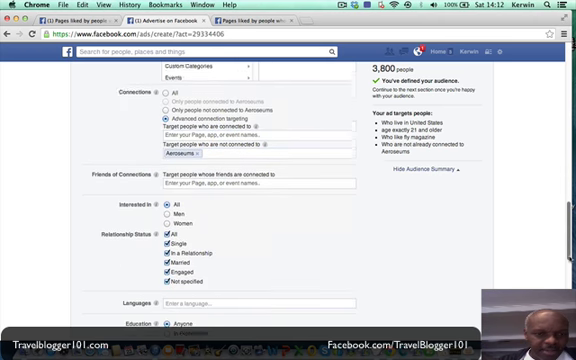
scroll("down", 3)
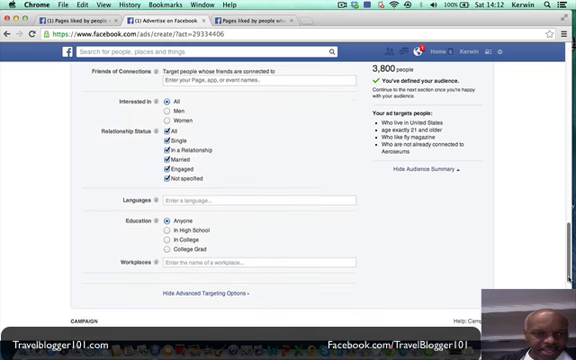
scroll("down", 3)
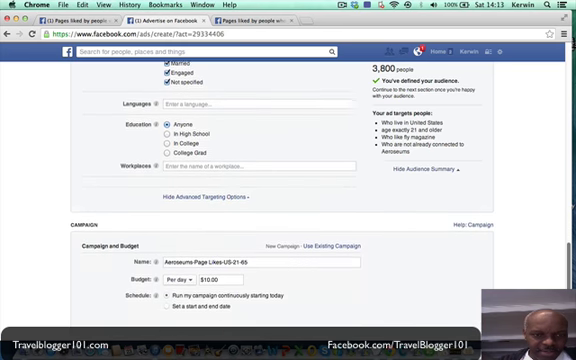
- Set a manual $0.12 per-click bid on a $5 daily budget and review the order
scroll("down", 3)
type("5")
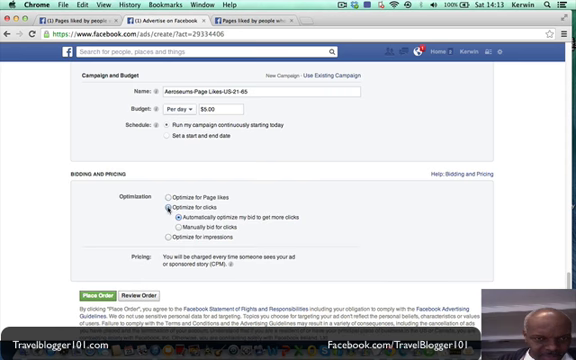
left_click(165, 228)
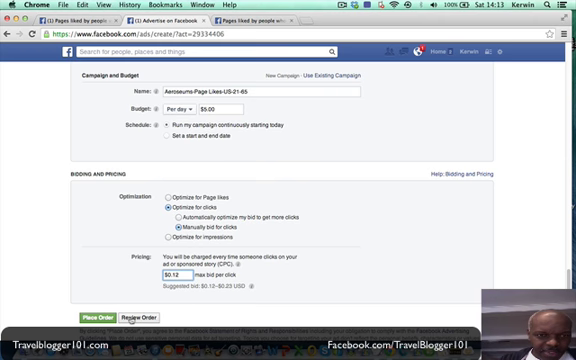
left_click(148, 315)
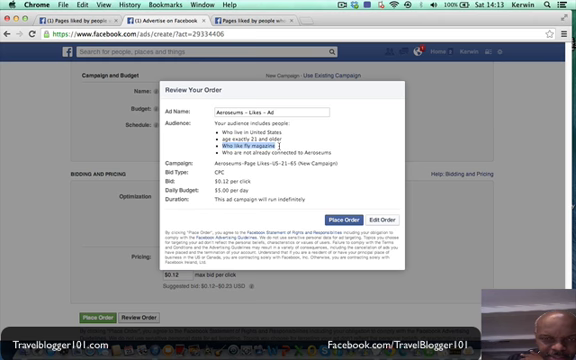
mouse_move(364, 155)
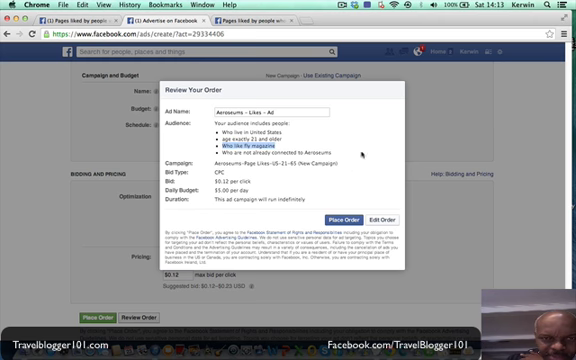